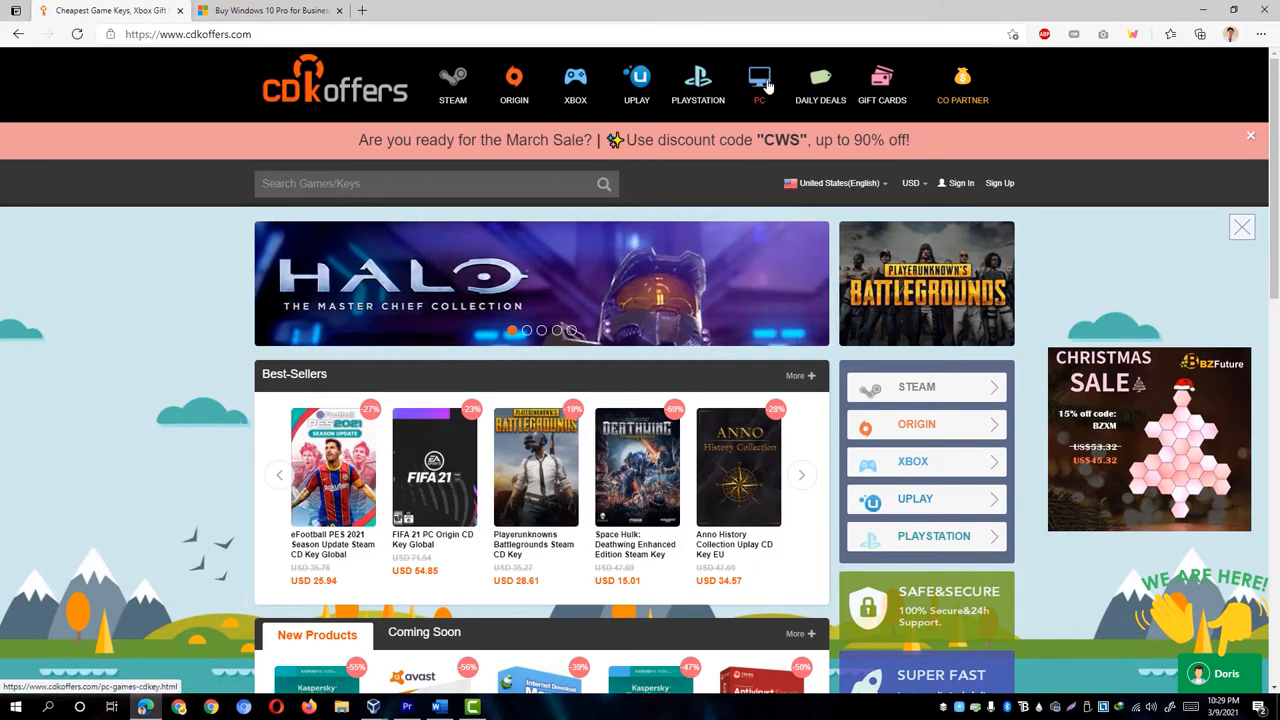
Step: Search the PC catalogue for 'Windows' and open the Windows 10 Pro OEM key page
click(759, 85)
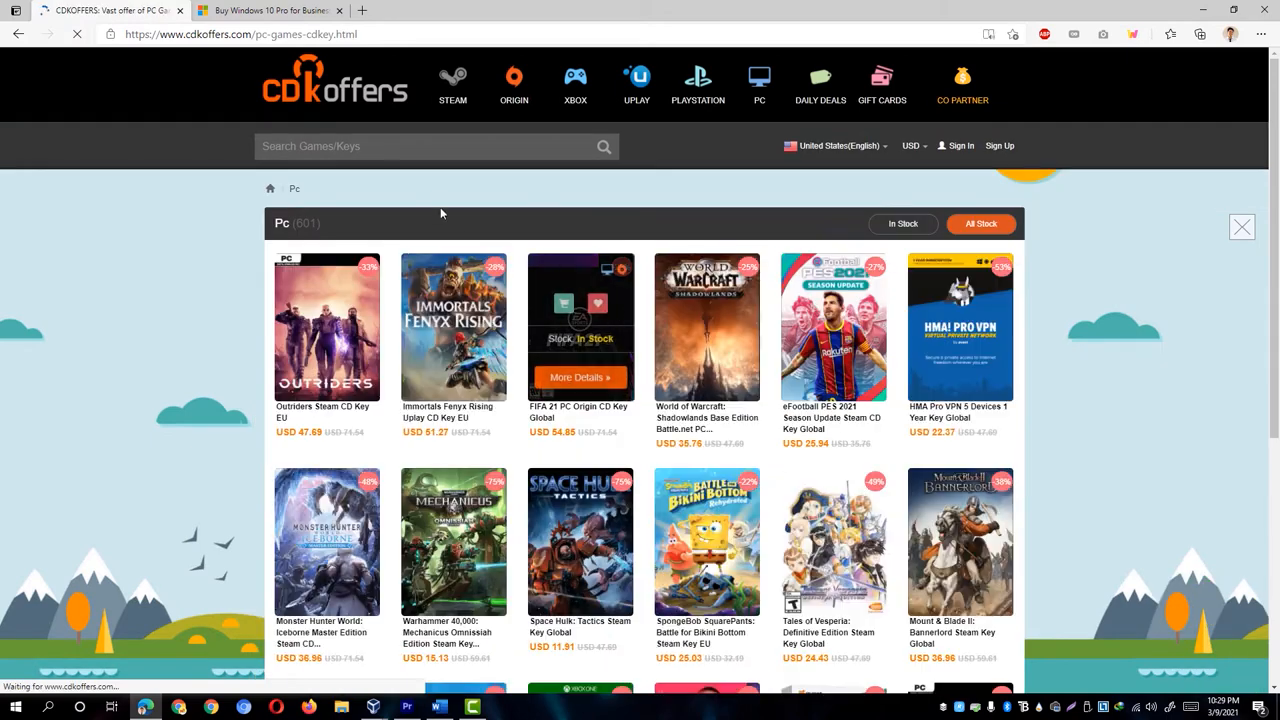
text(Windows)
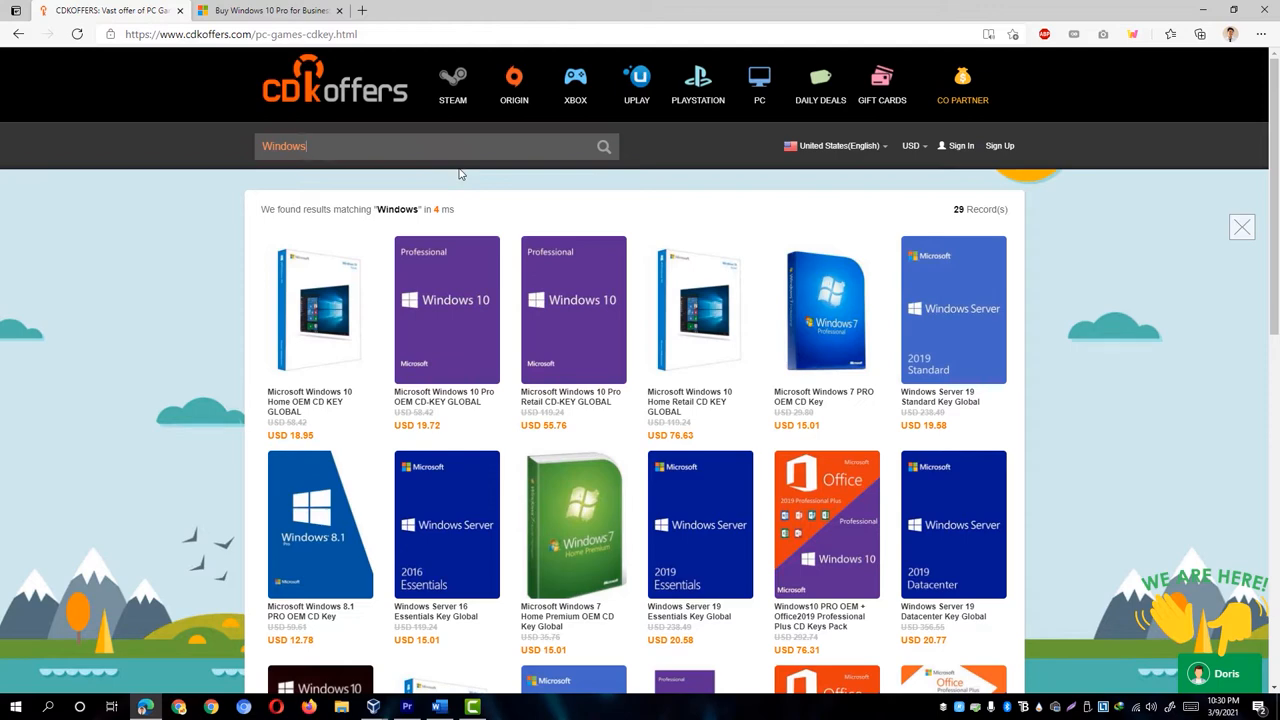
mouse_move(421, 472)
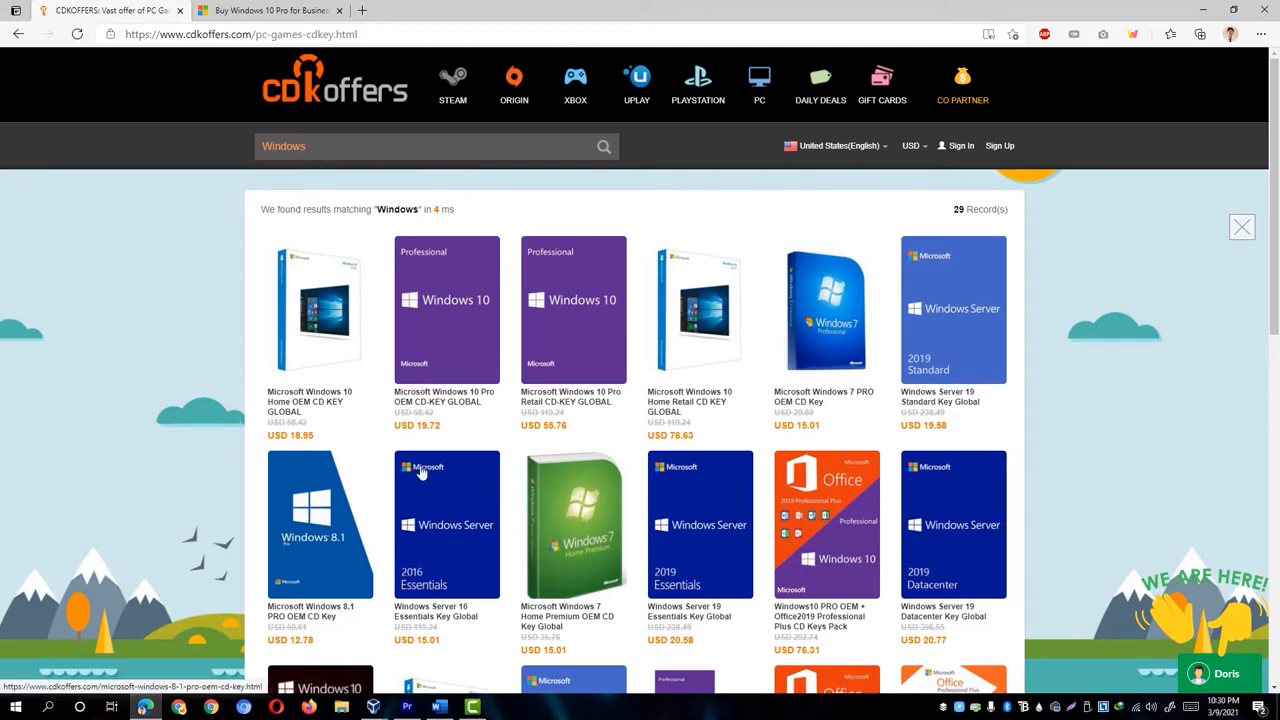
mouse_move(420, 401)
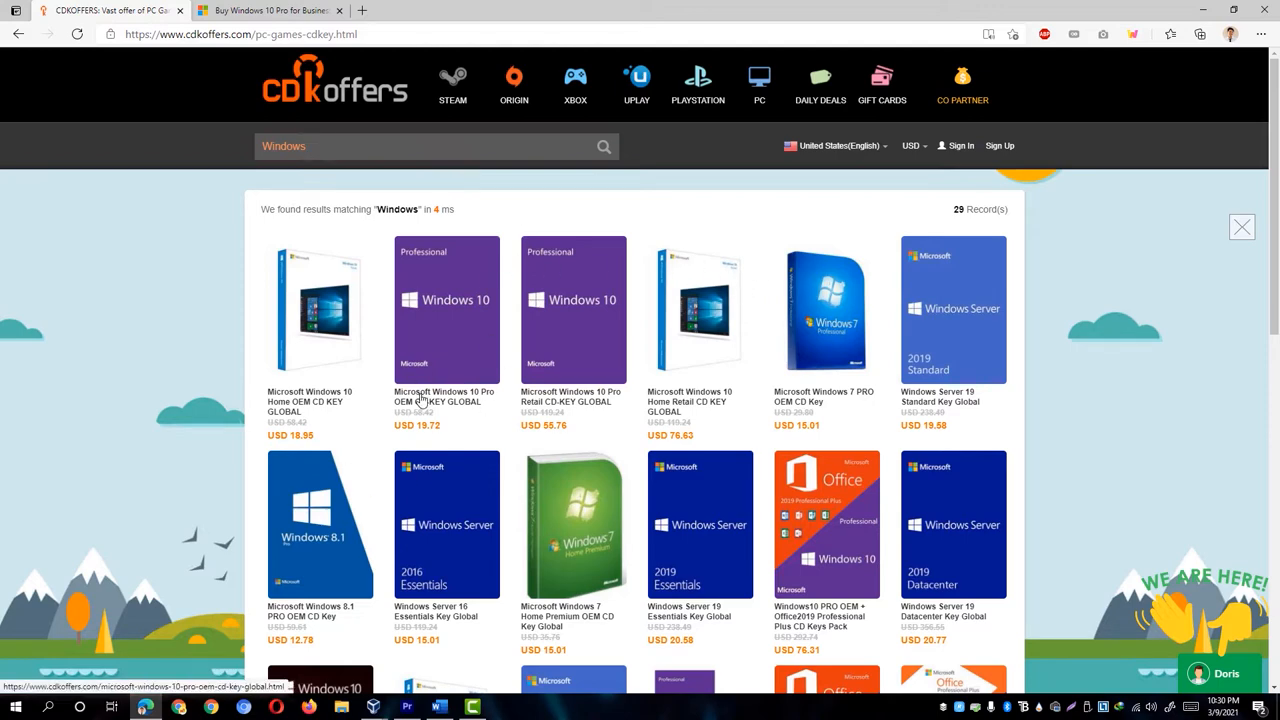
mouse_move(460, 344)
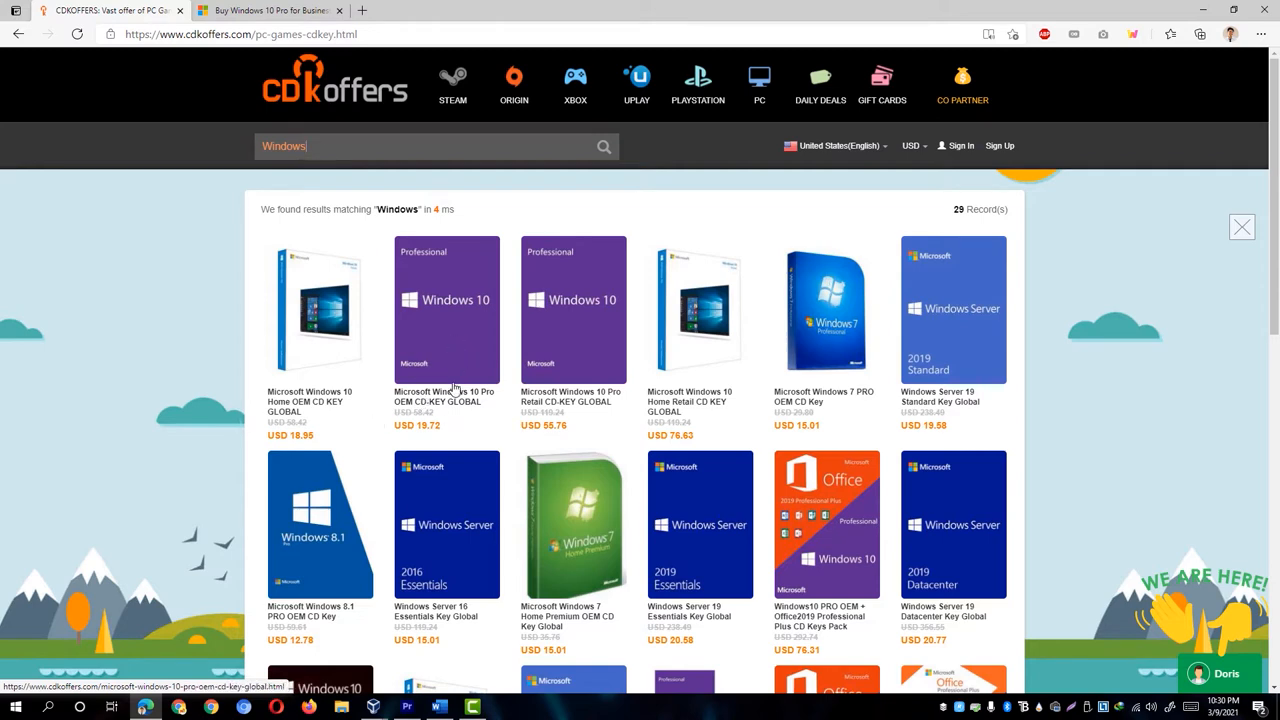
click(446, 310)
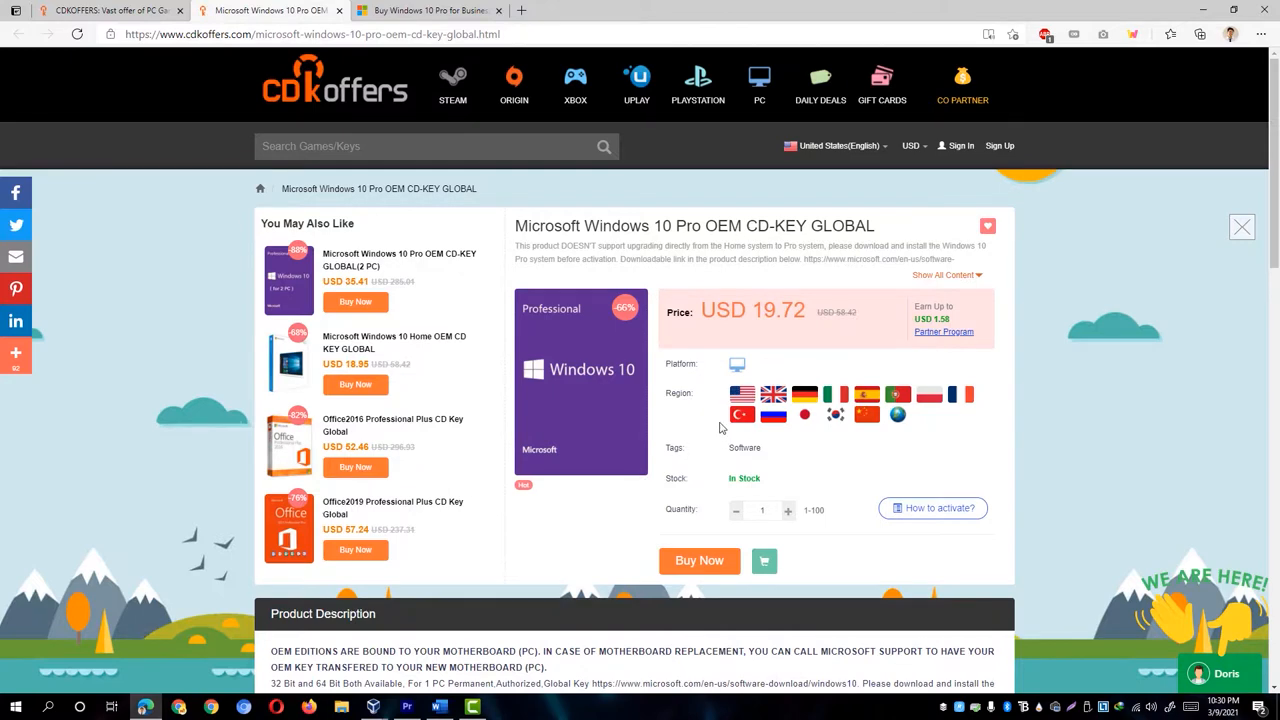
mouse_move(722, 419)
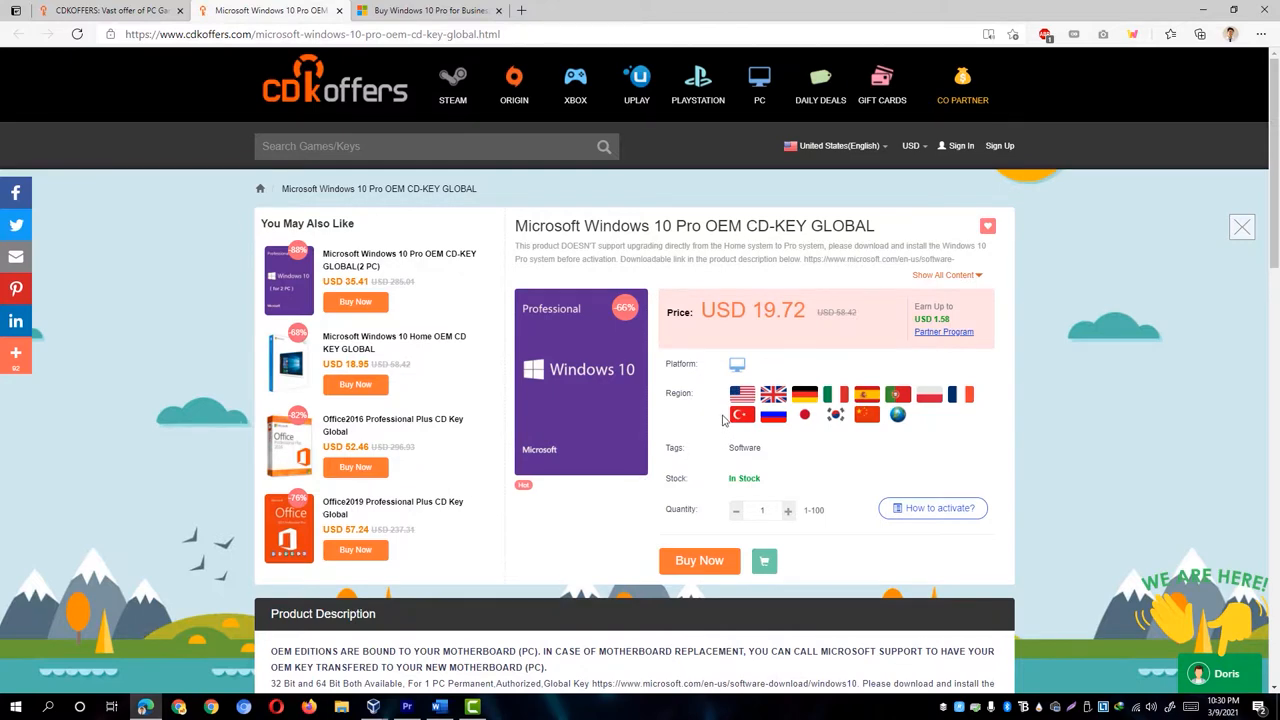
mouse_move(780, 411)
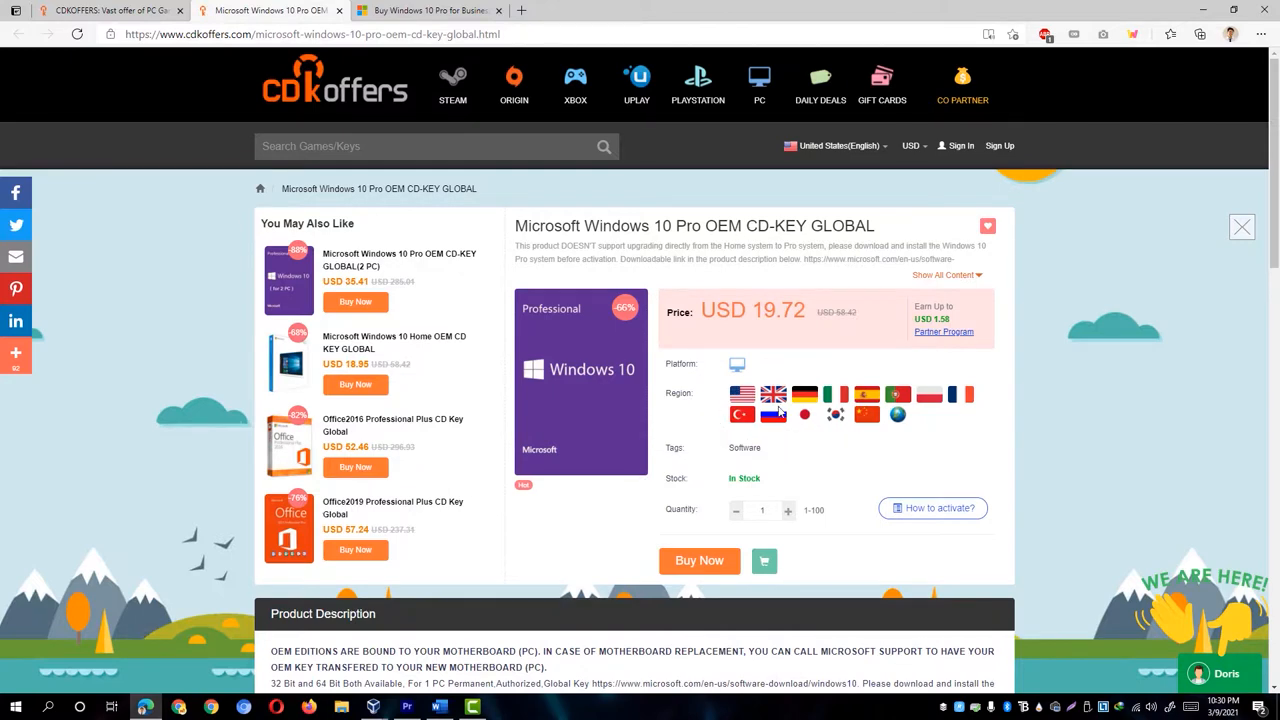
Step: Return to the Microsoft Store and view the USD 199.99 Windows 10 Pro (Download) price
click(425, 10)
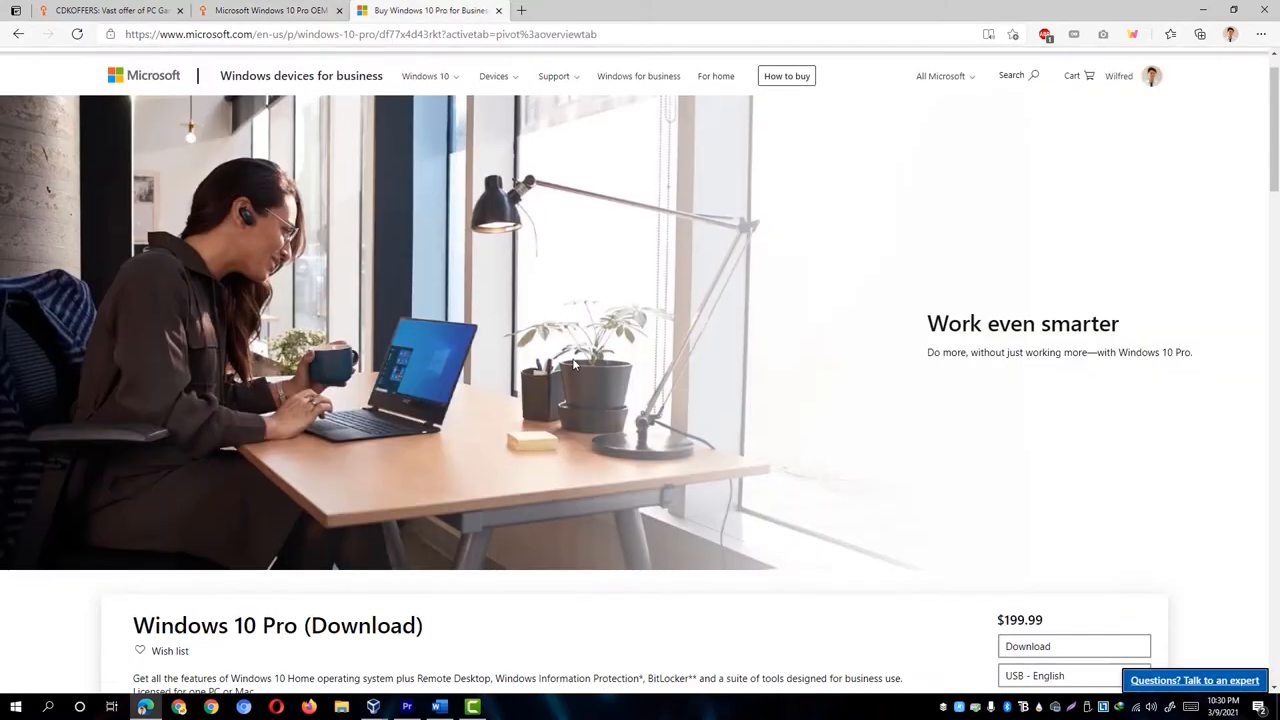
scroll(down, 3)
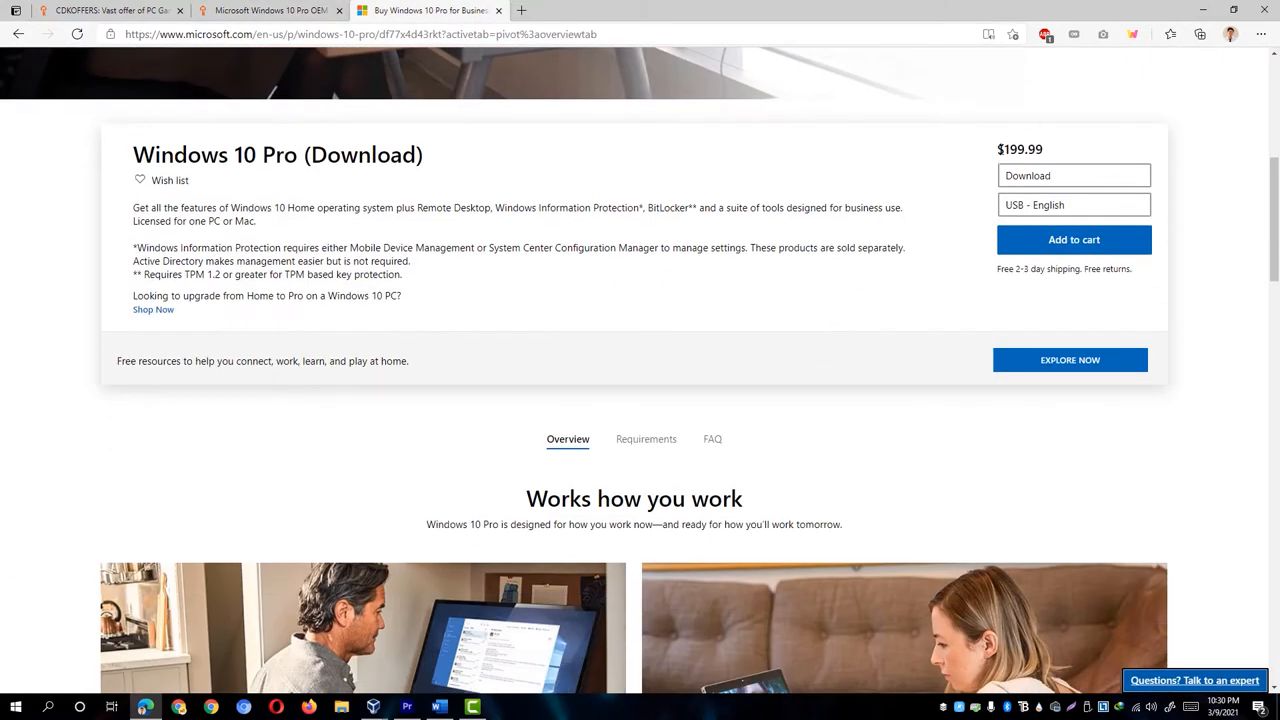
mouse_move(928, 251)
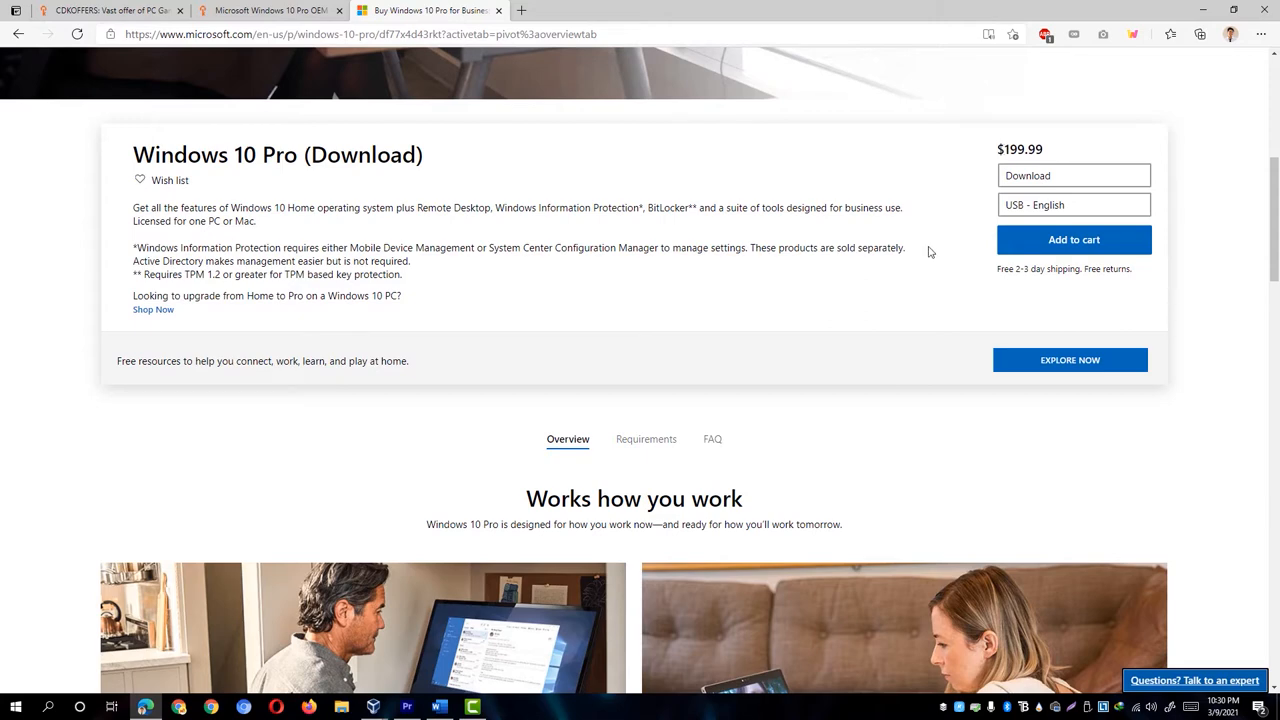
mouse_move(916, 240)
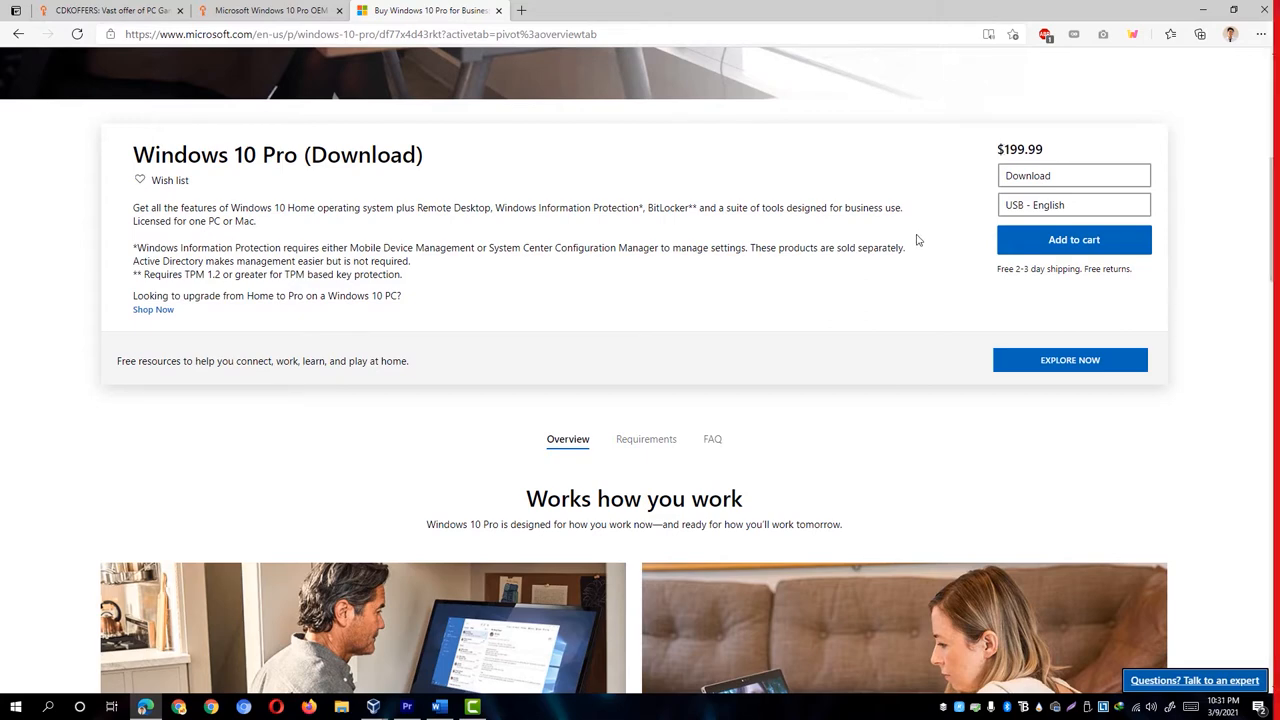
mouse_move(1204, 12)
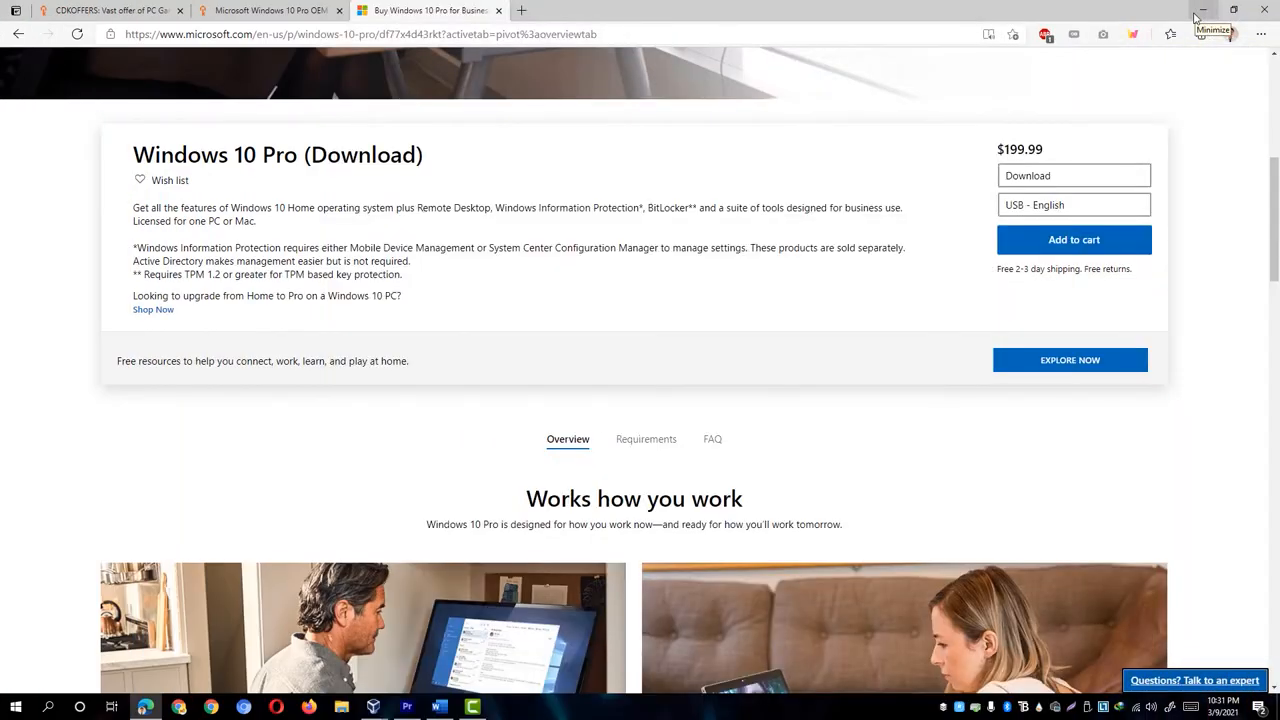
Step: Open Control Panel's System page showing activated Windows 10 Enterprise
click(1204, 10)
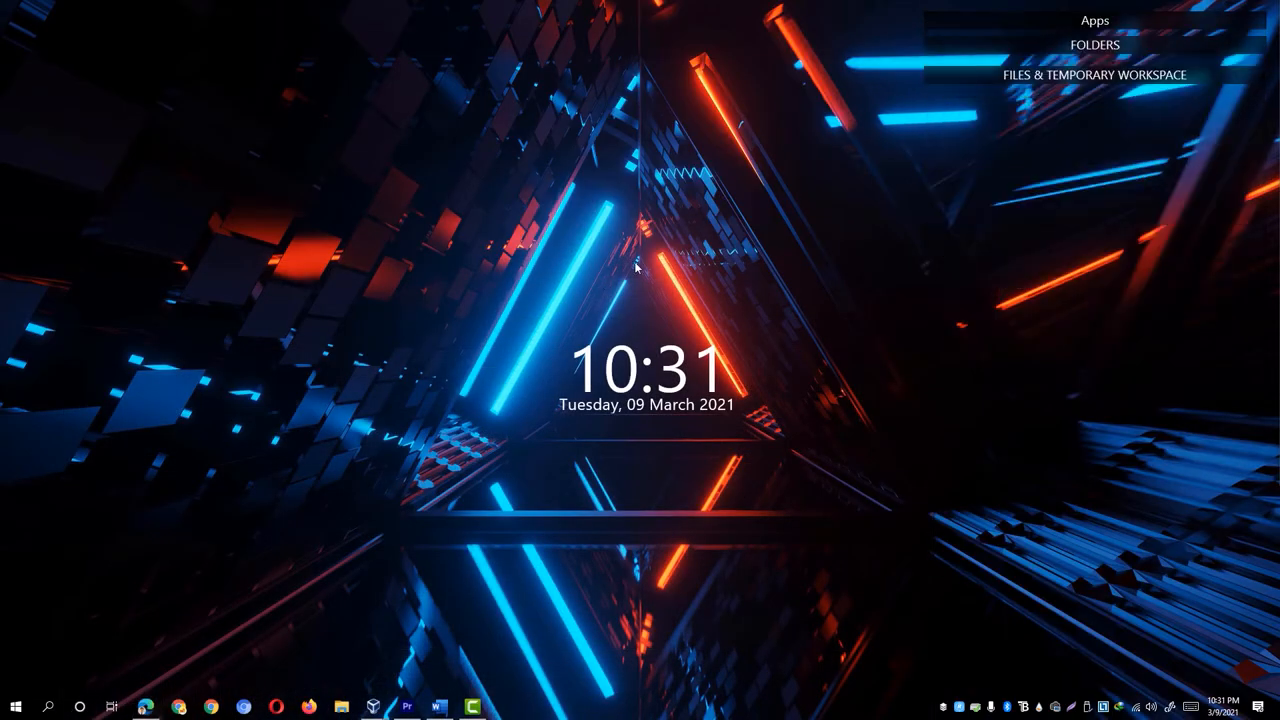
text(control panel)
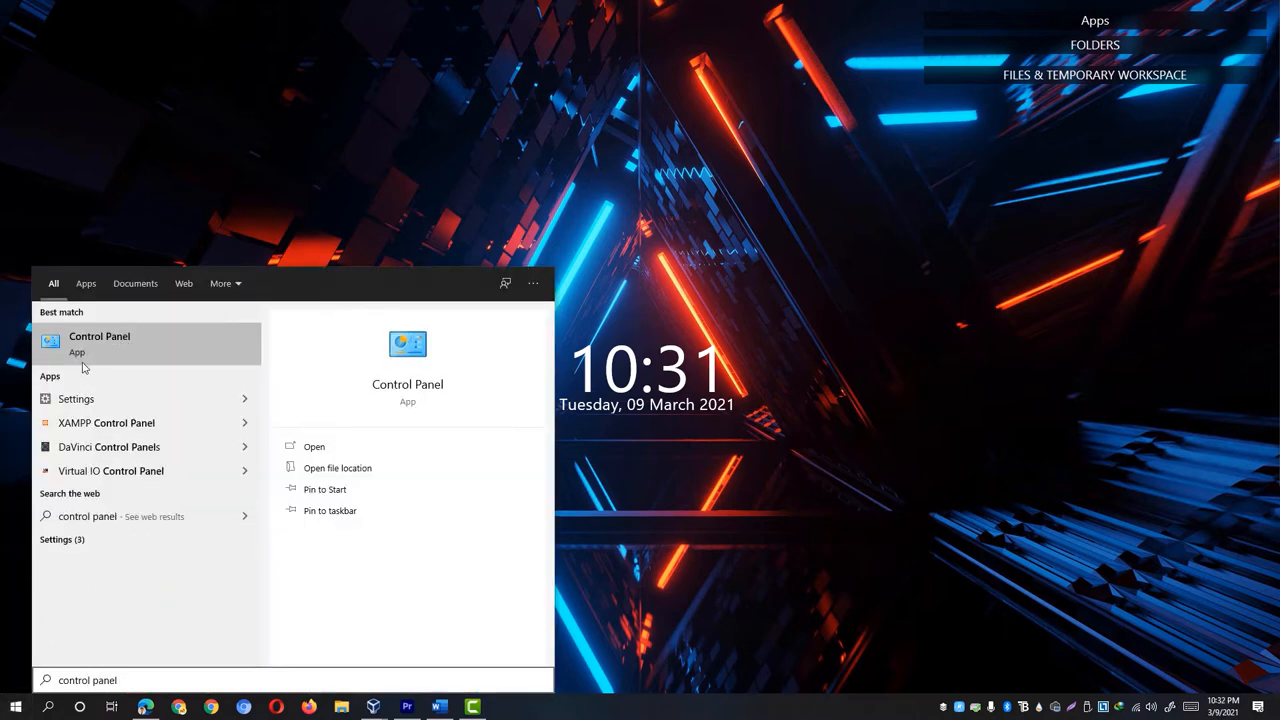
click(99, 343)
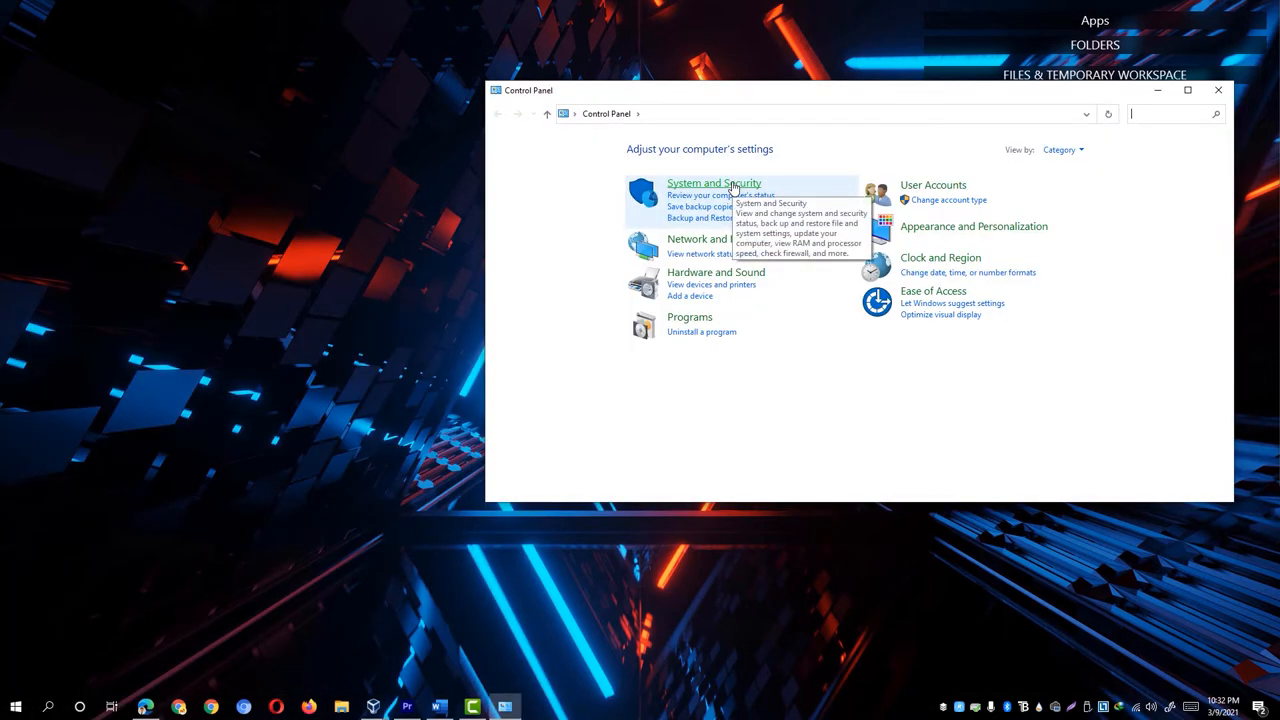
click(713, 183)
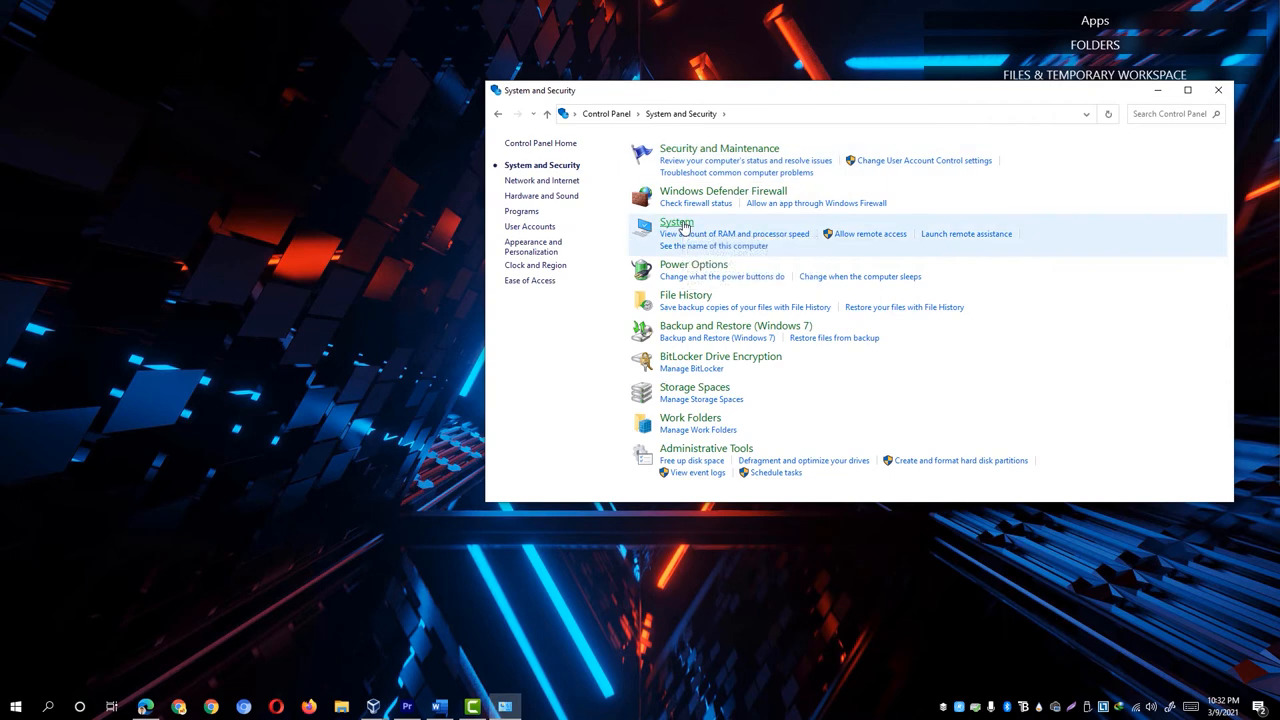
click(676, 221)
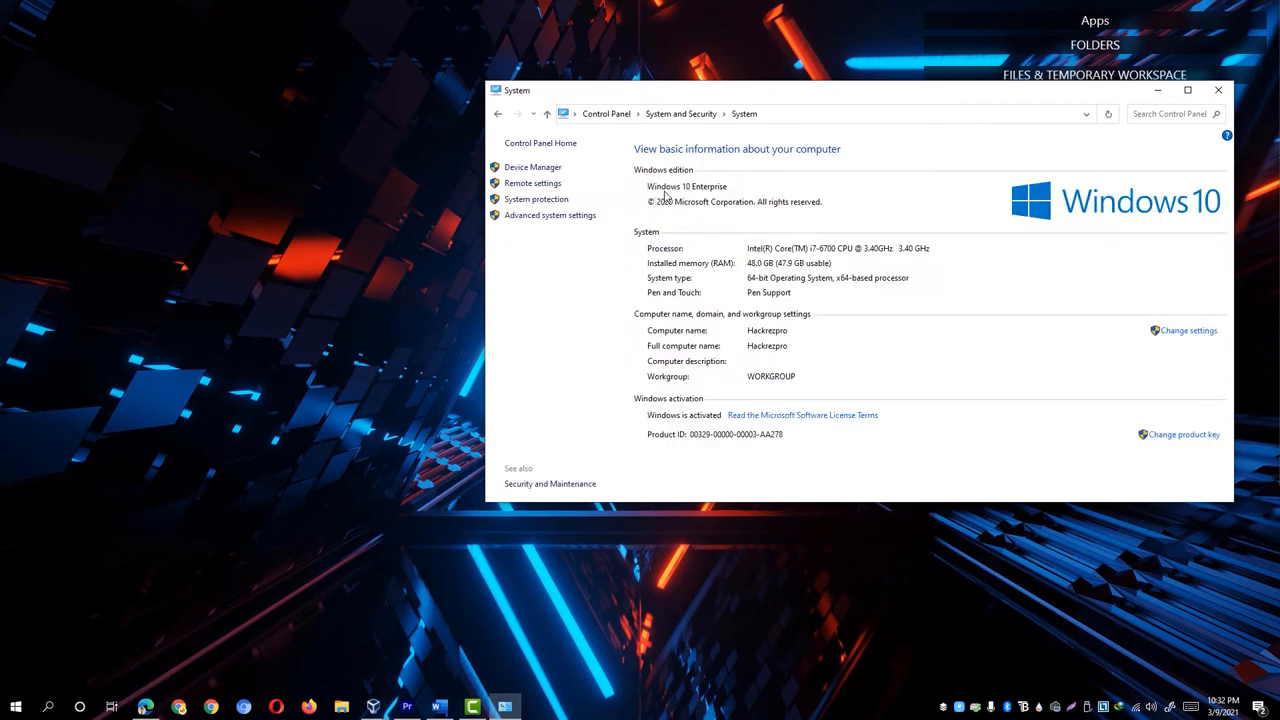
mouse_move(677, 201)
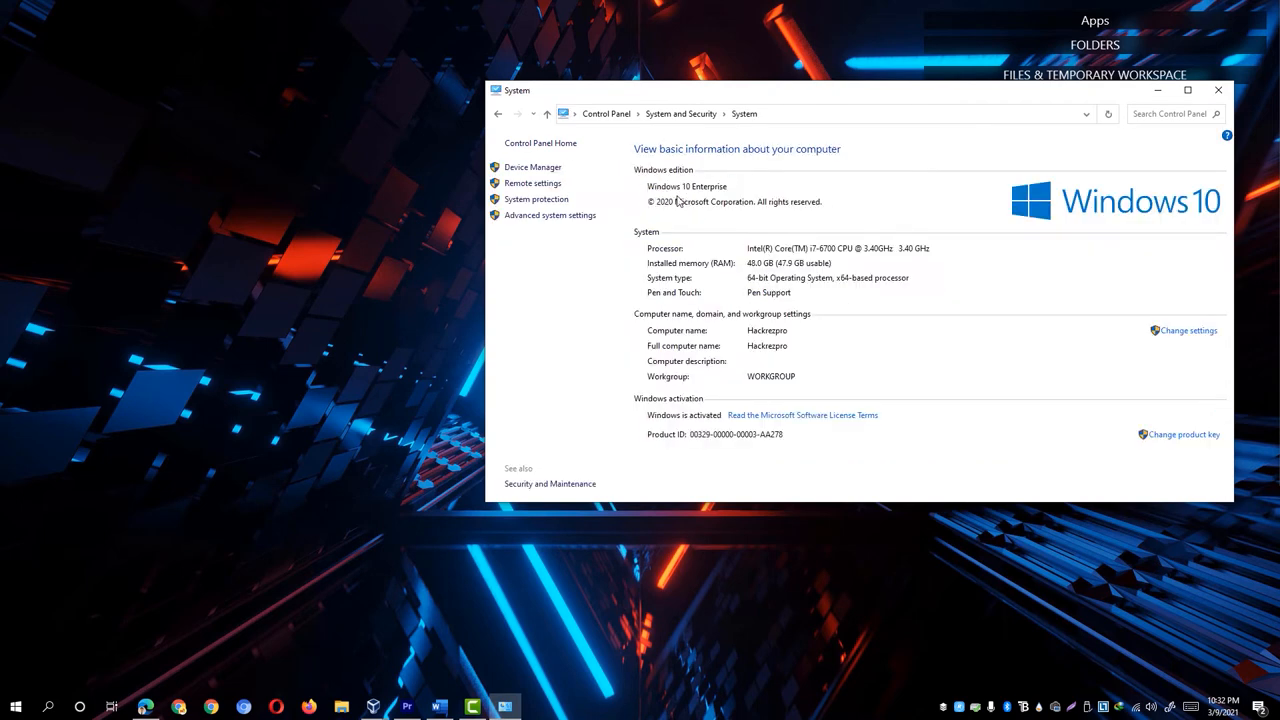
mouse_move(789, 239)
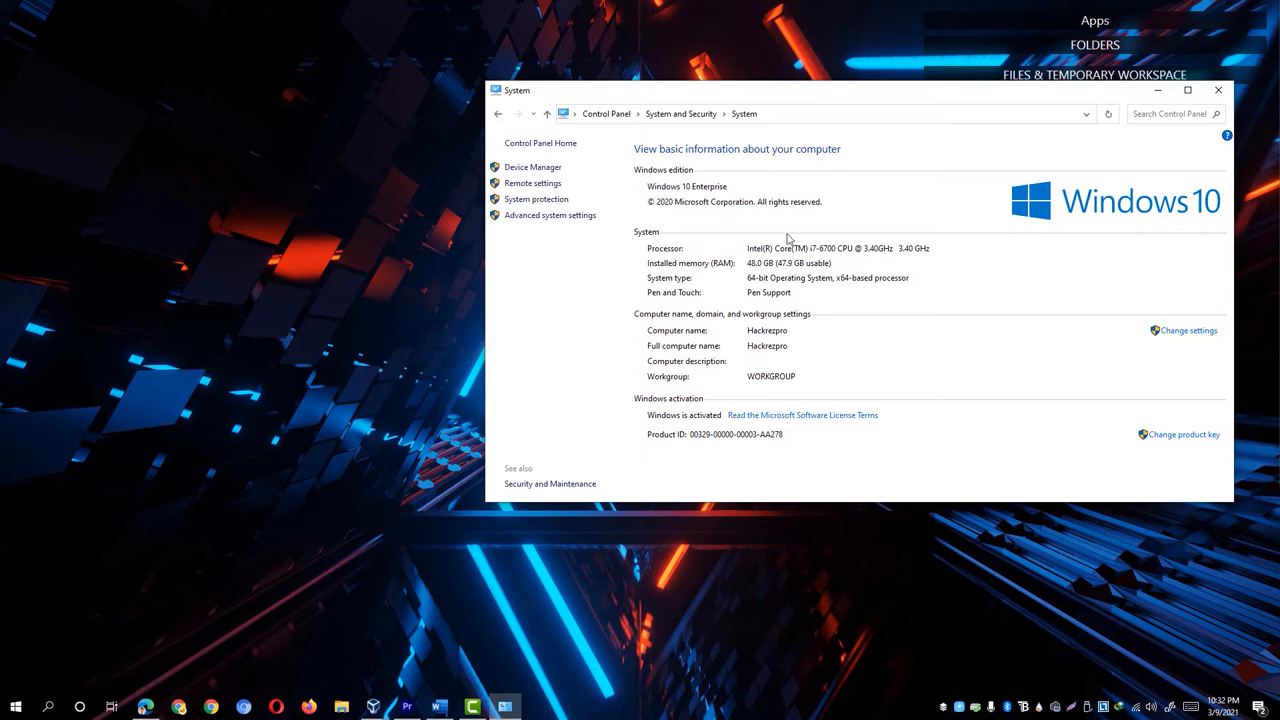
mouse_move(662, 198)
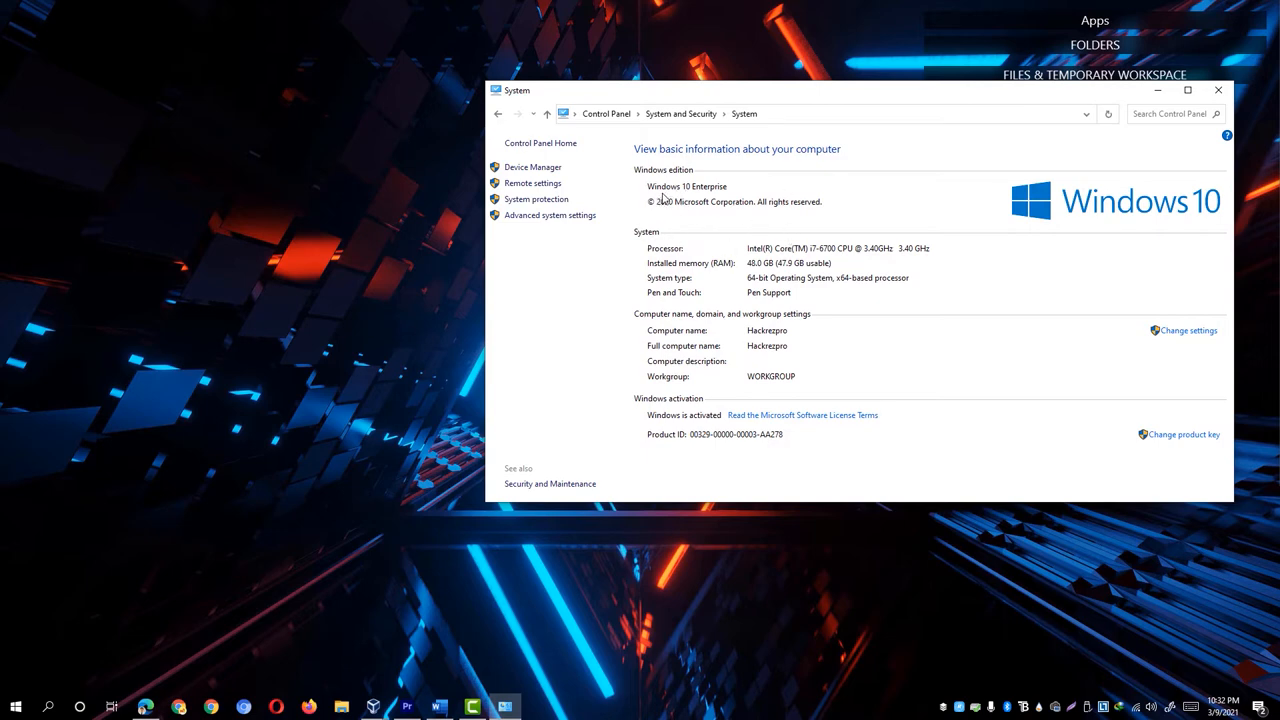
mouse_move(650, 227)
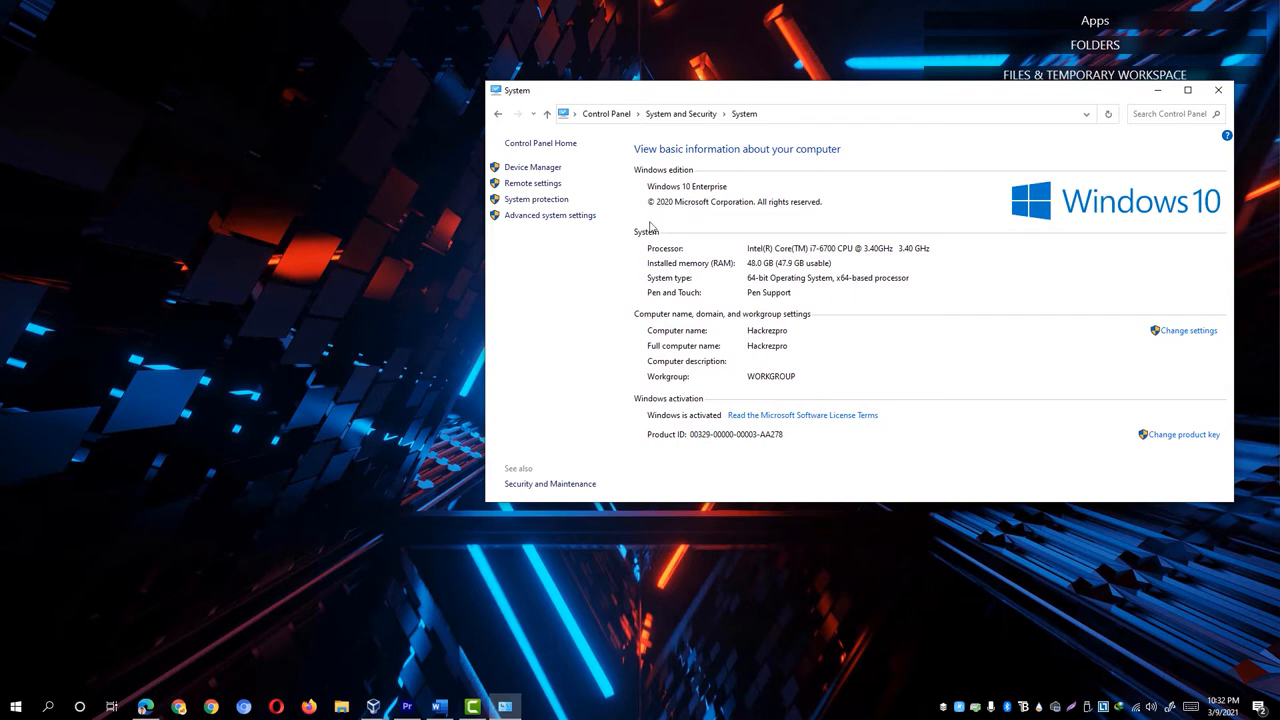
mouse_move(355, 637)
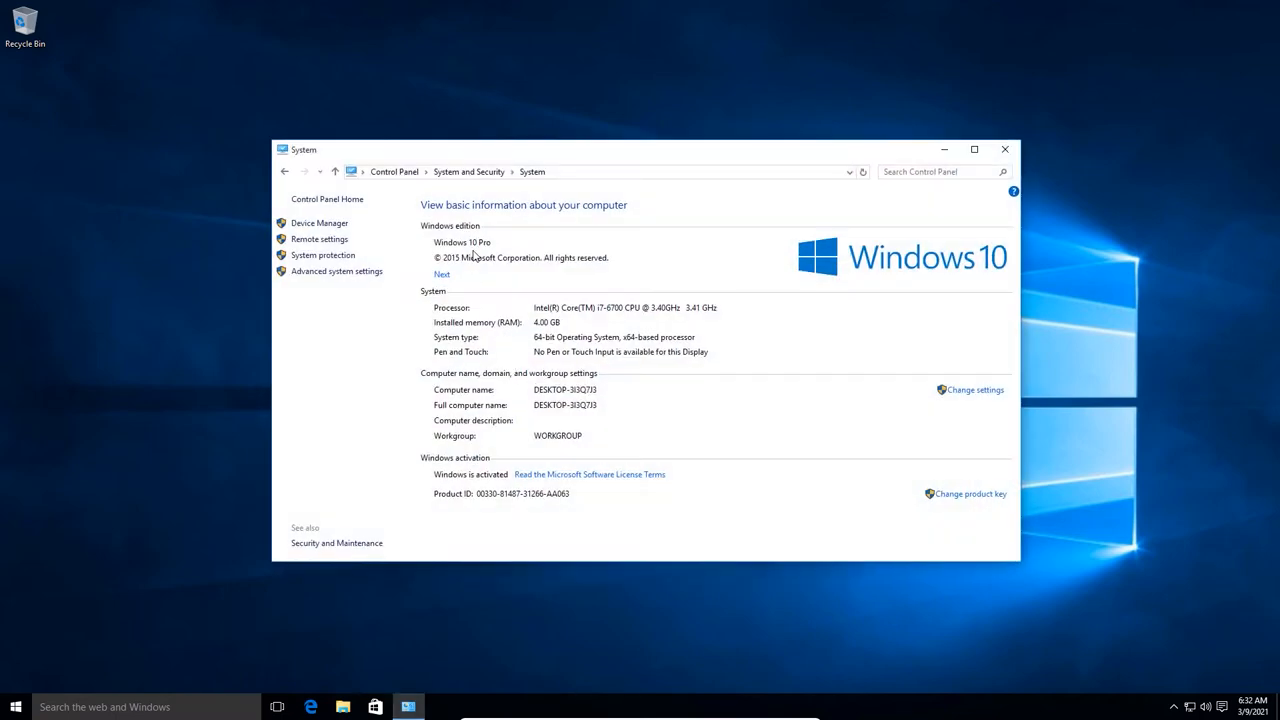
mouse_move(498, 247)
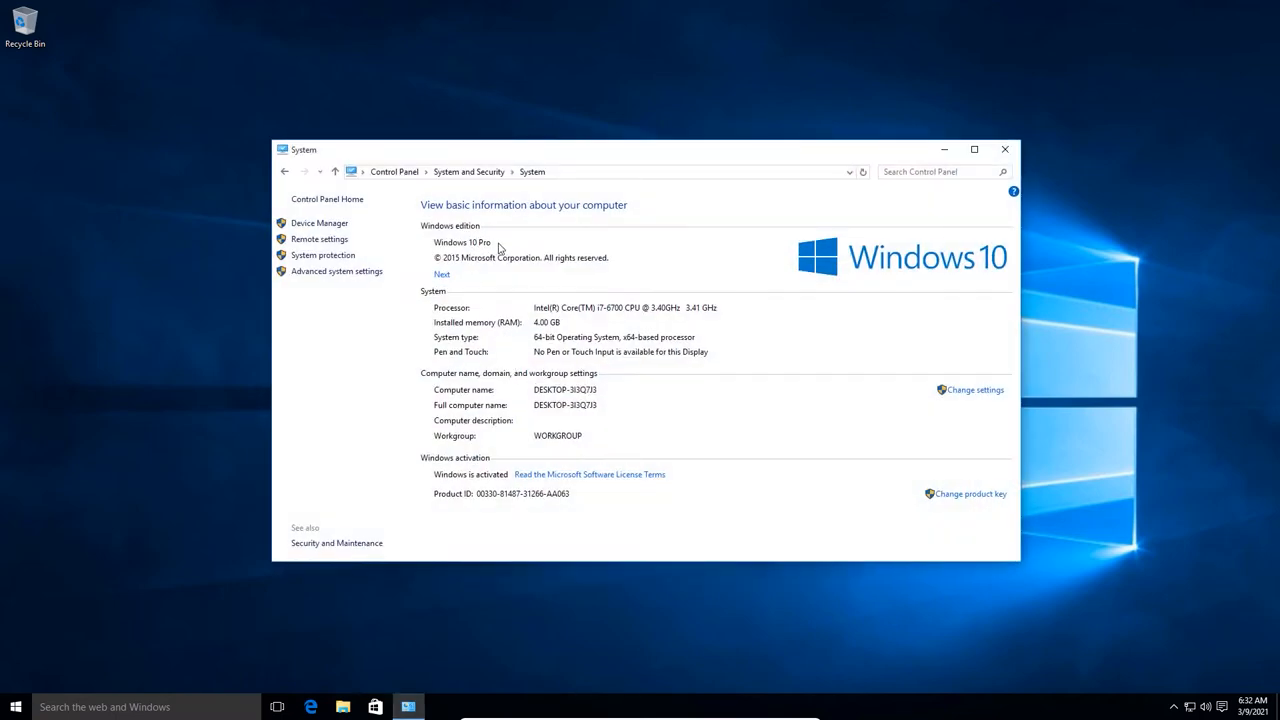
mouse_move(498, 262)
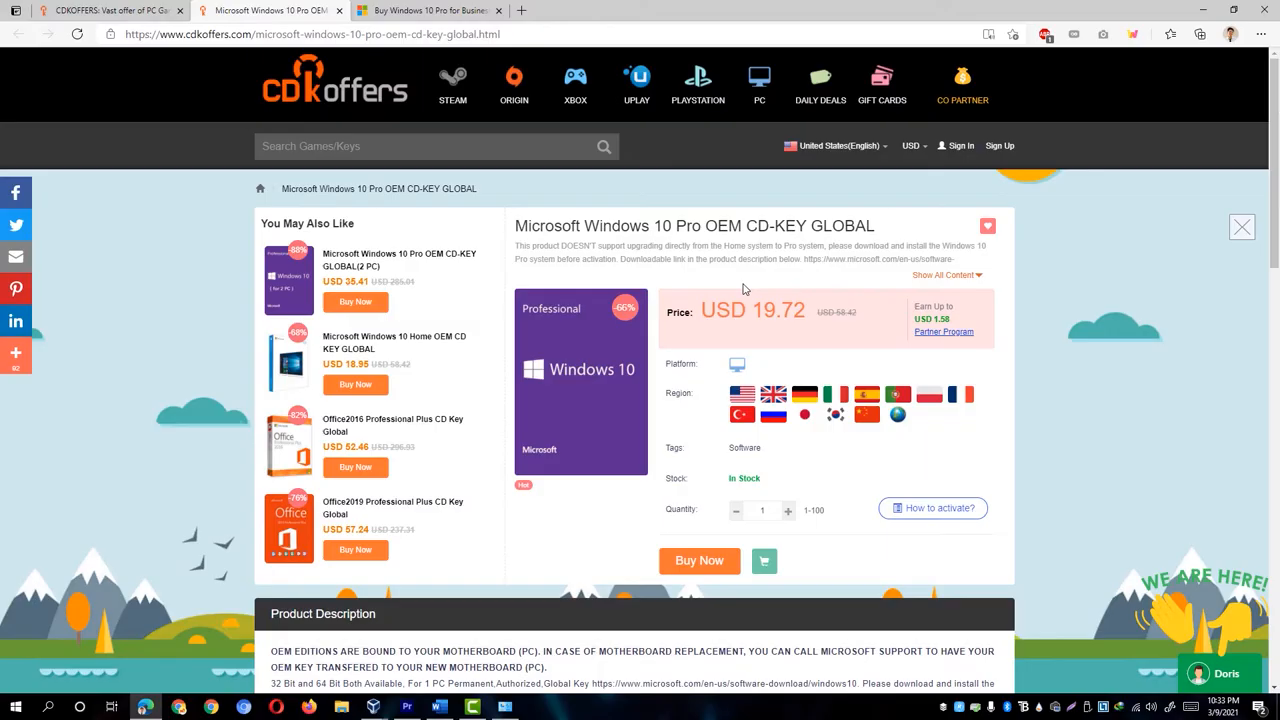
mouse_move(964, 463)
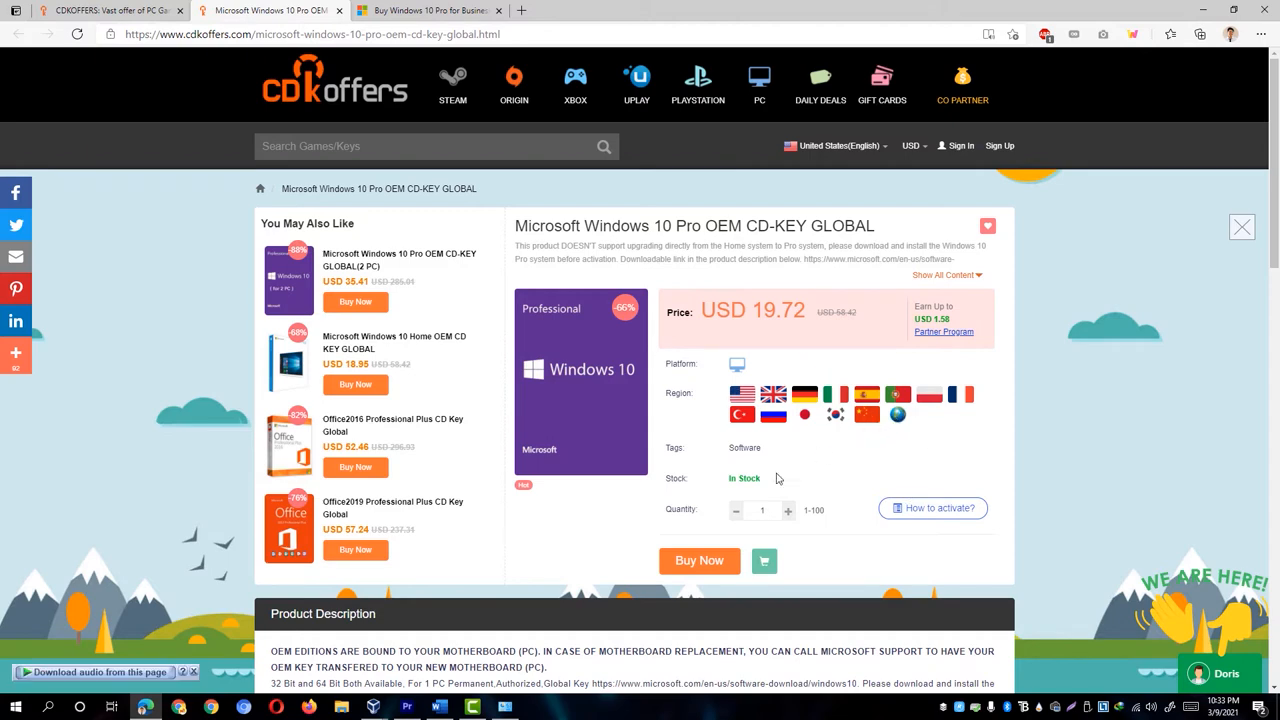
Step: Buy the Windows 10 Pro OEM key at USD 19.72
click(960, 145)
text(dood20)
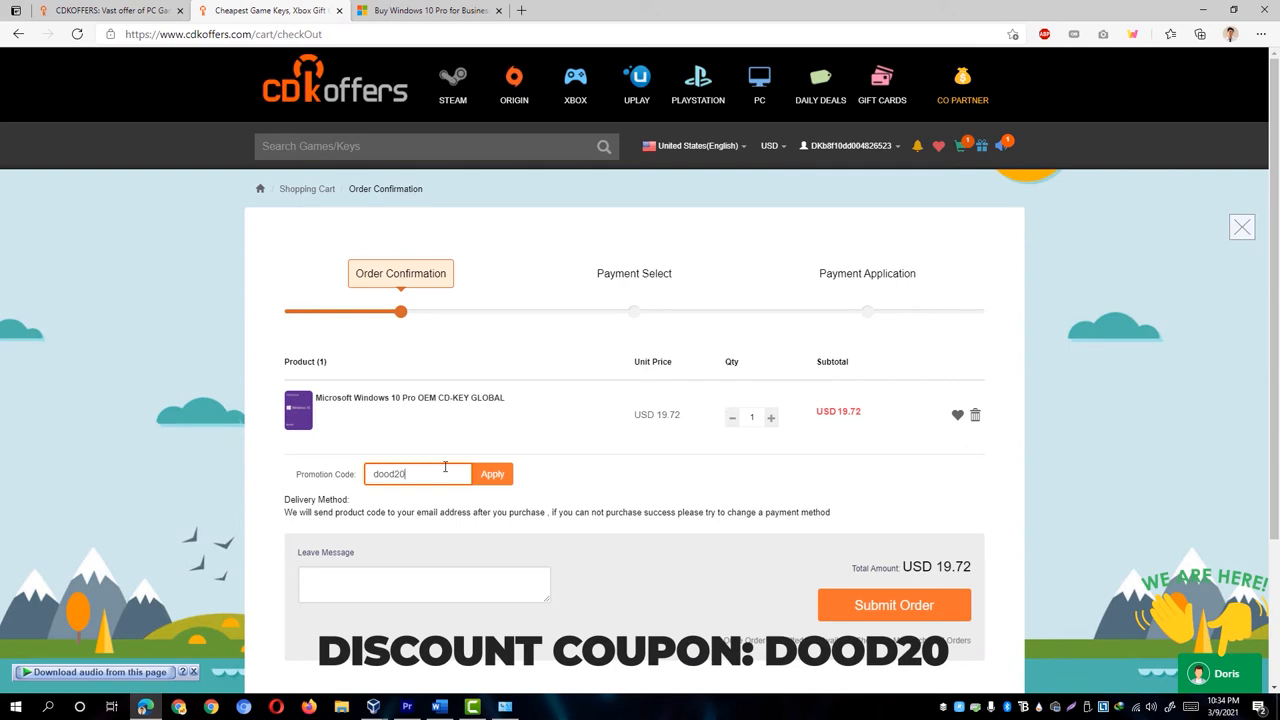
Step: Apply promotion code dood20, lowering the total to USD 15.78
click(492, 473)
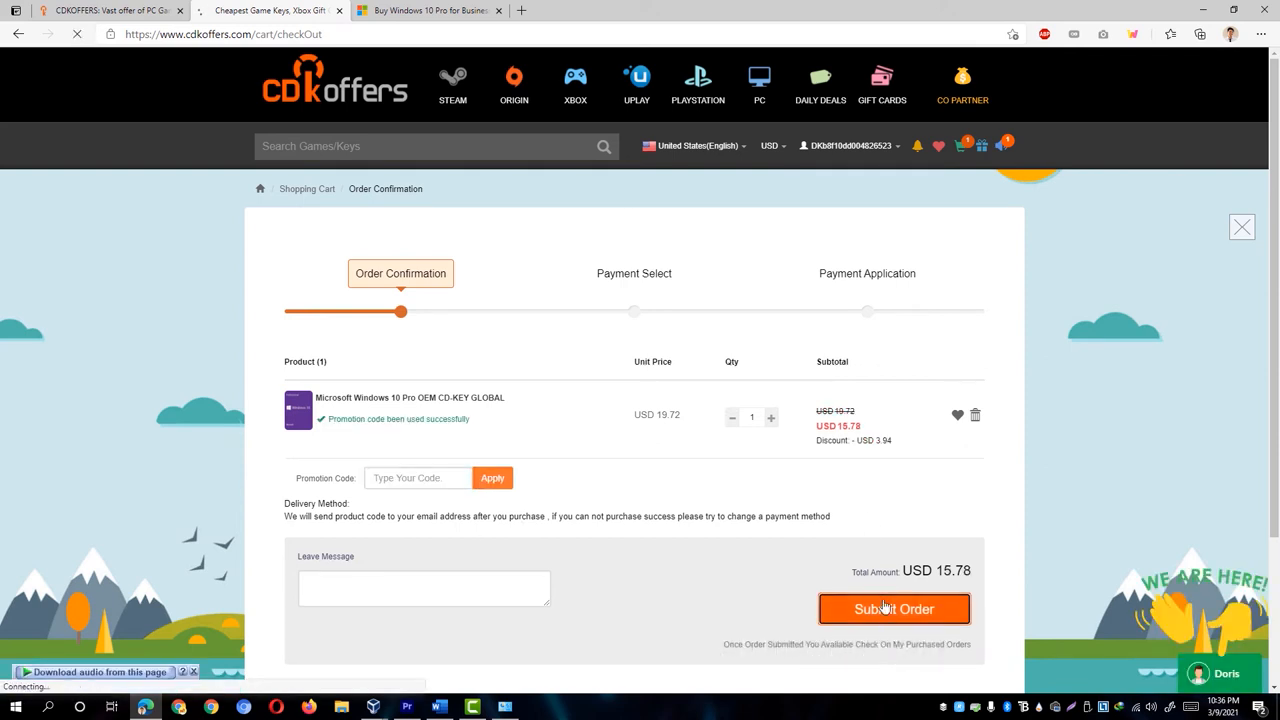
Step: Submit the discounted order to reach payment selection at USD 16.55
click(893, 609)
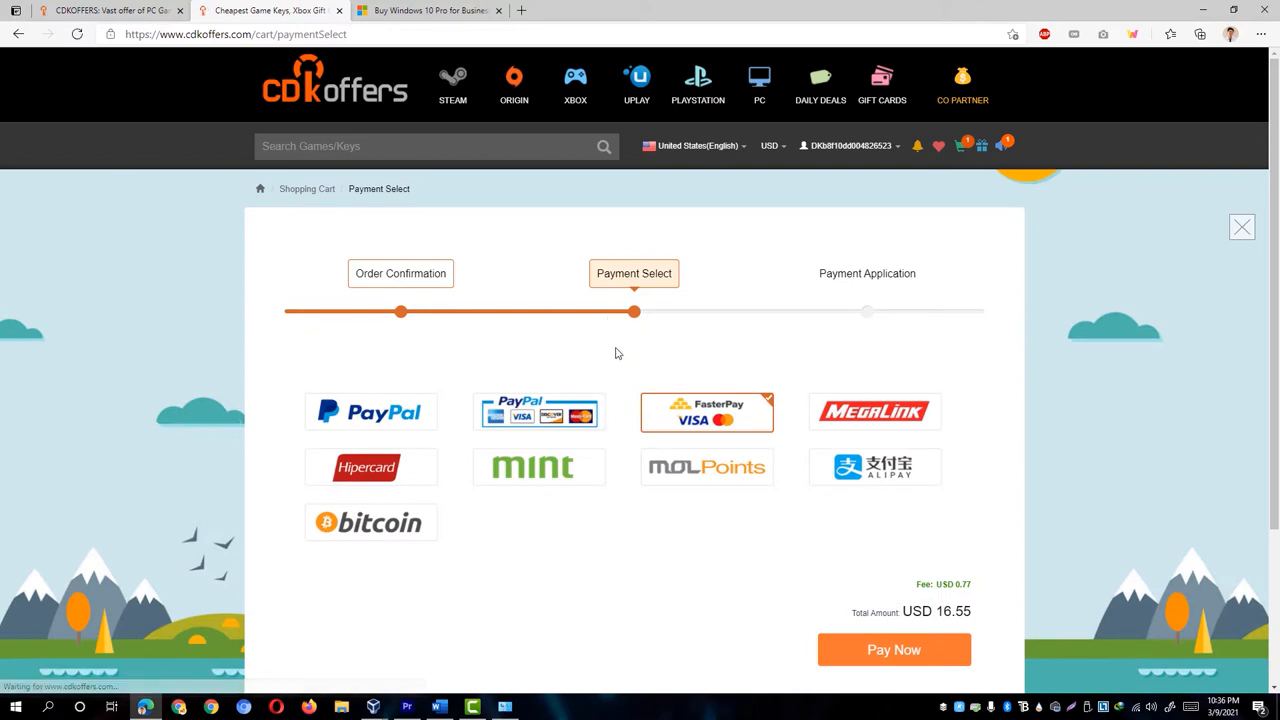
mouse_move(605, 447)
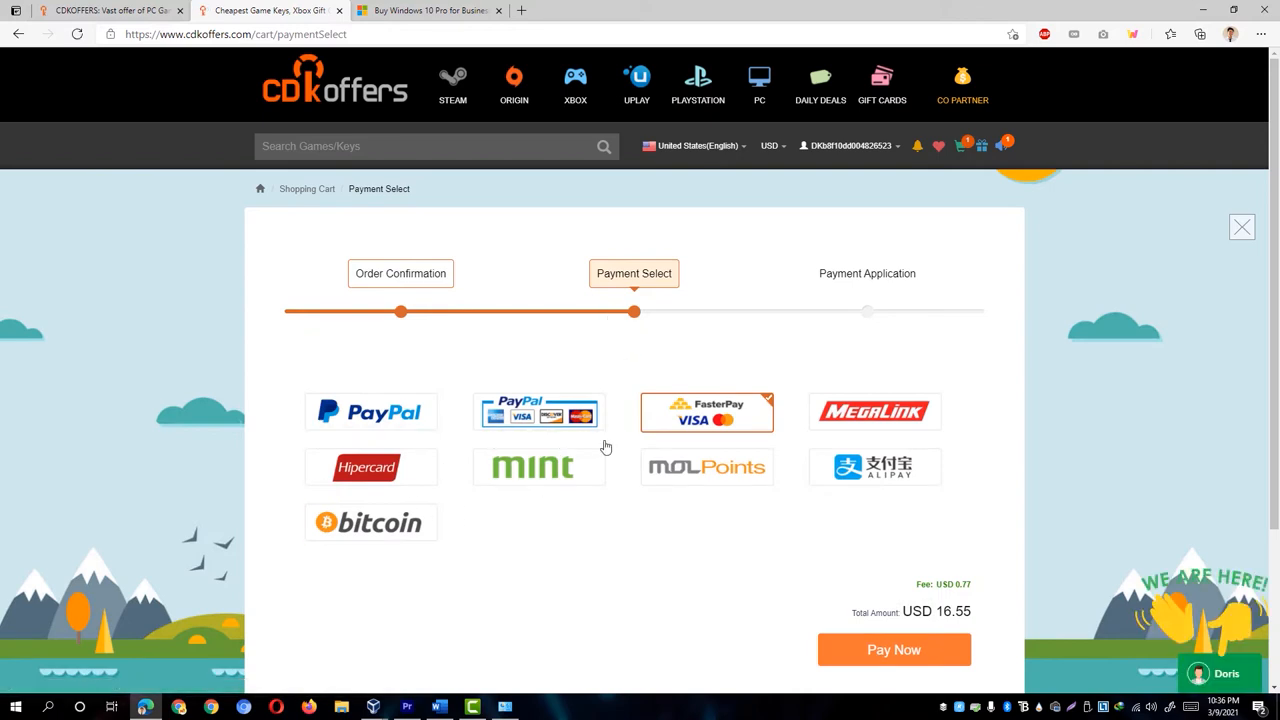
mouse_move(610, 433)
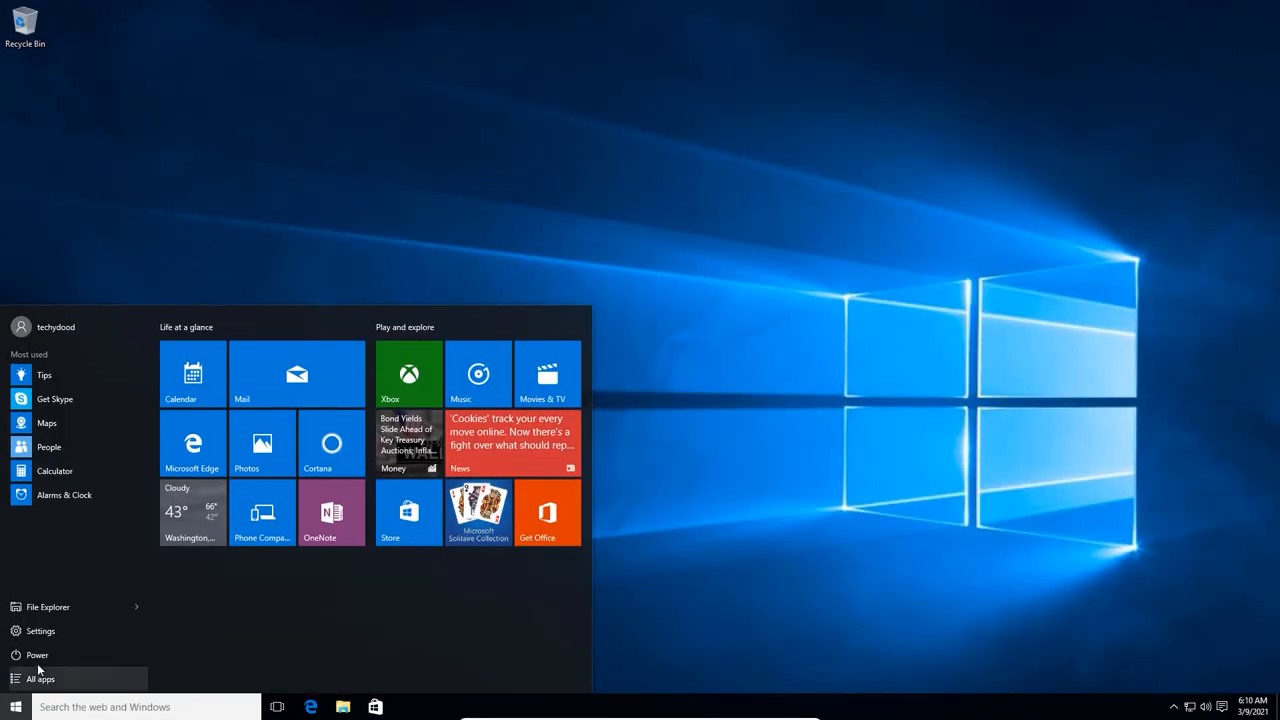
Step: Open Change product key from Update & security > Activation and approve the UAC prompt
click(40, 630)
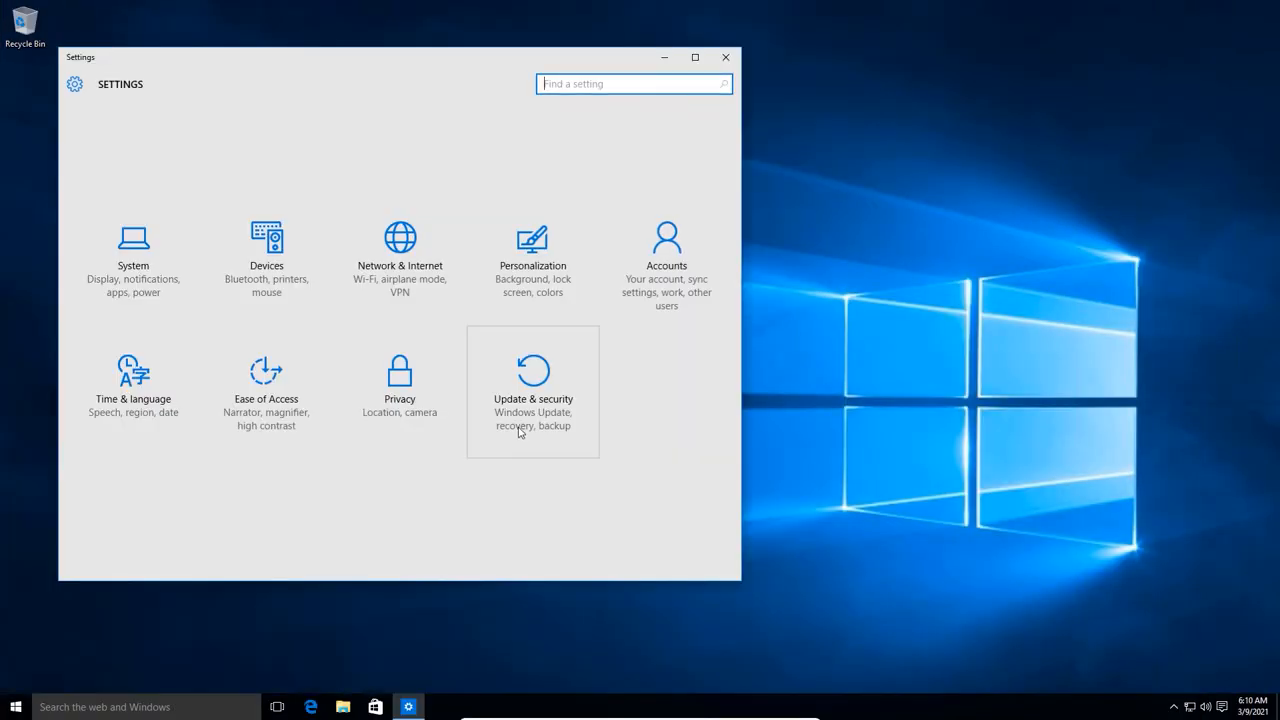
click(532, 390)
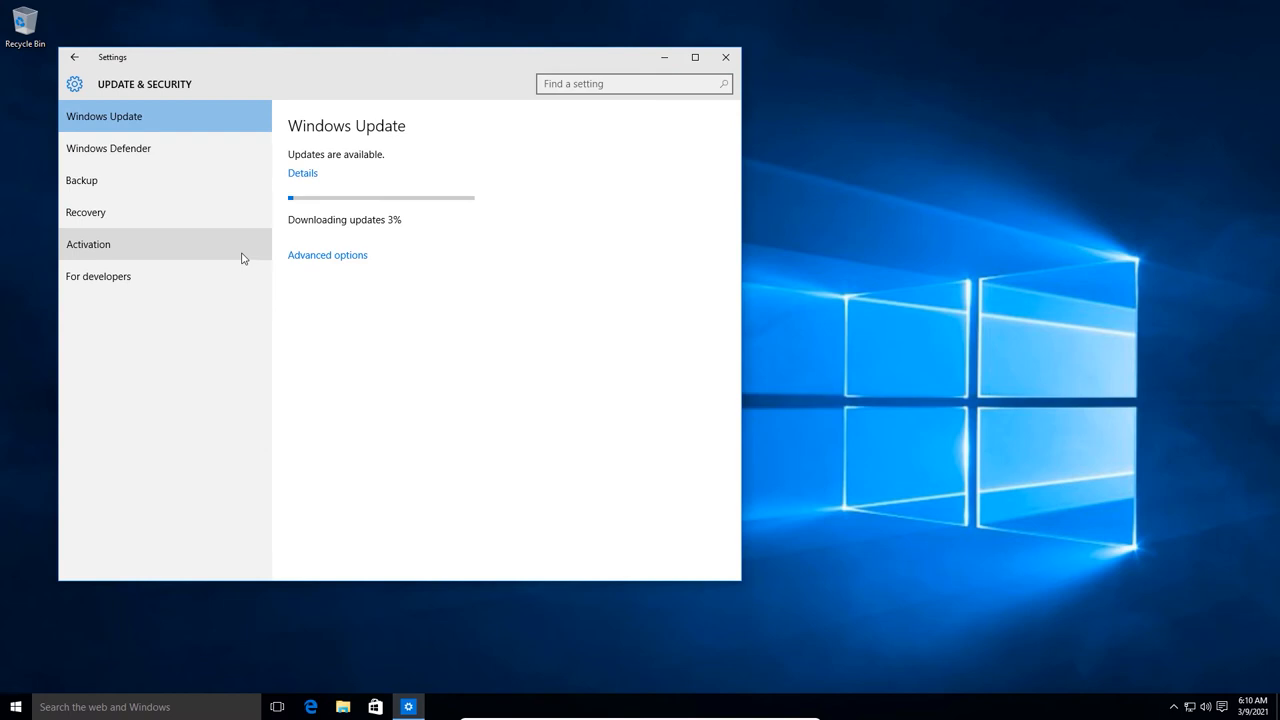
click(88, 244)
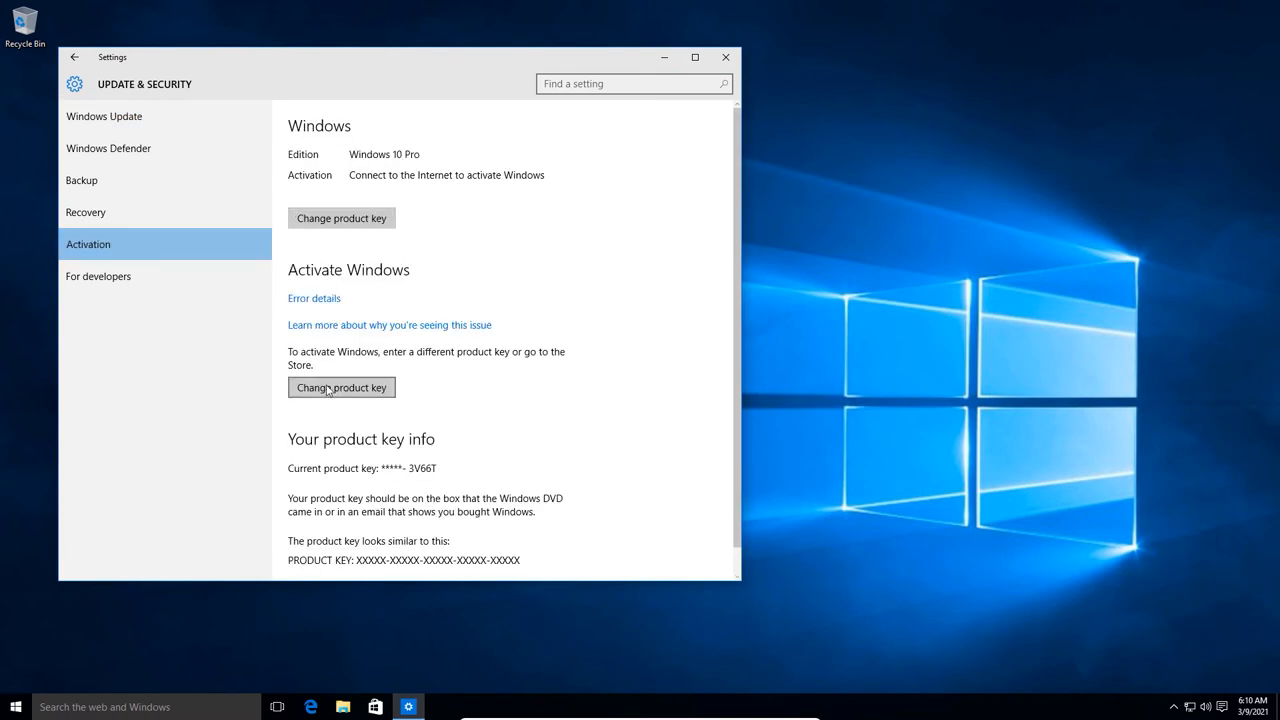
click(341, 387)
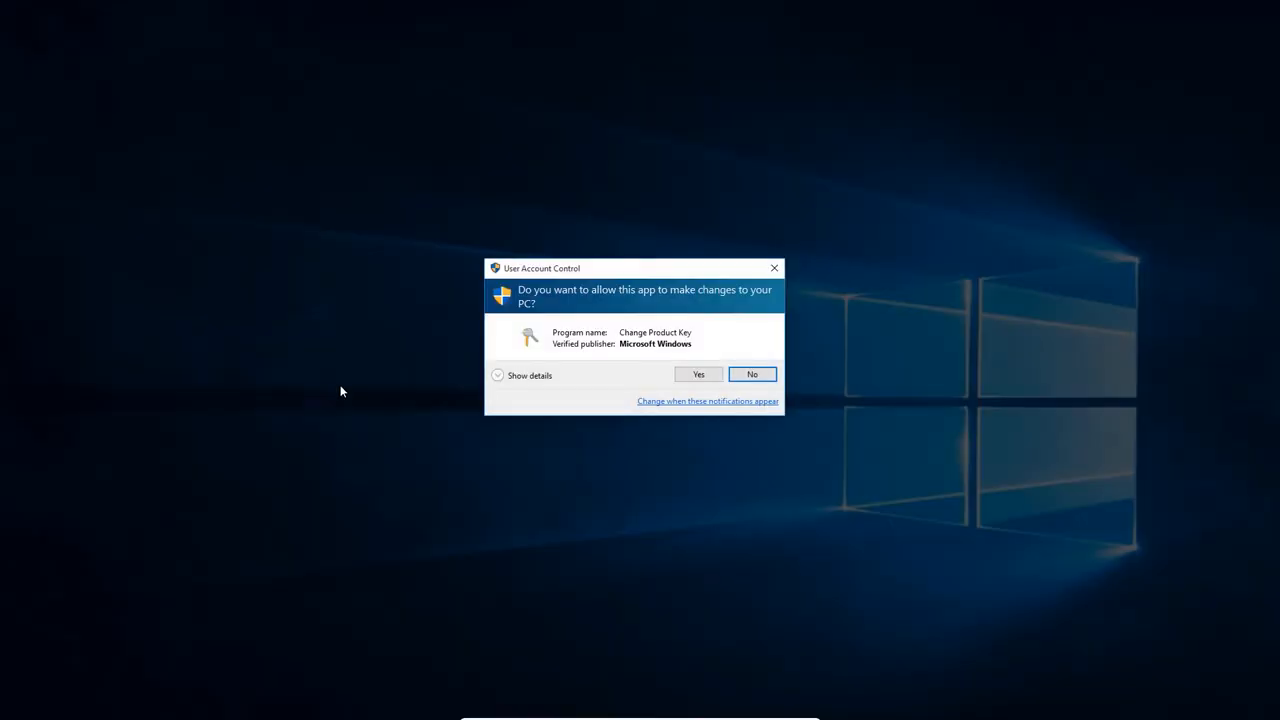
click(698, 374)
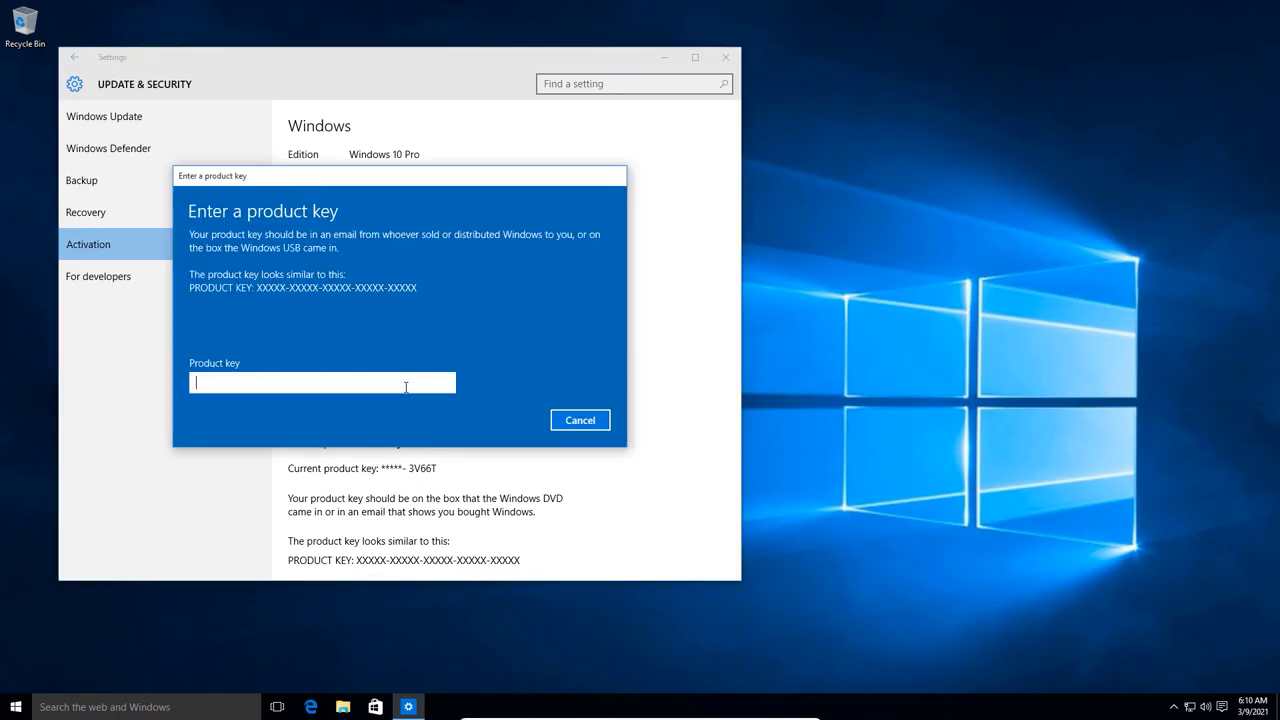